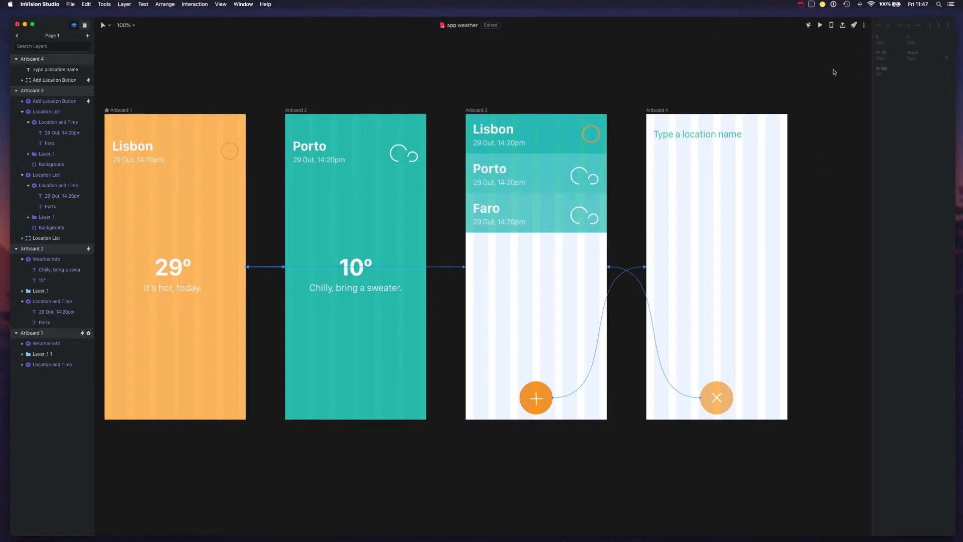
pyautogui.moveTo(847, 38)
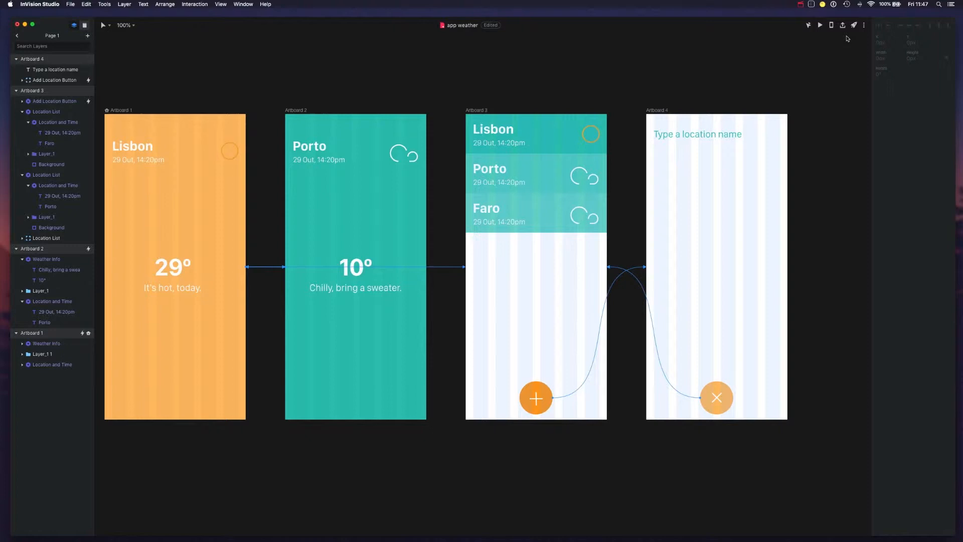
# Open the publish options for the weather app prototype from the top-right rocket icon
pyautogui.click(842, 25)
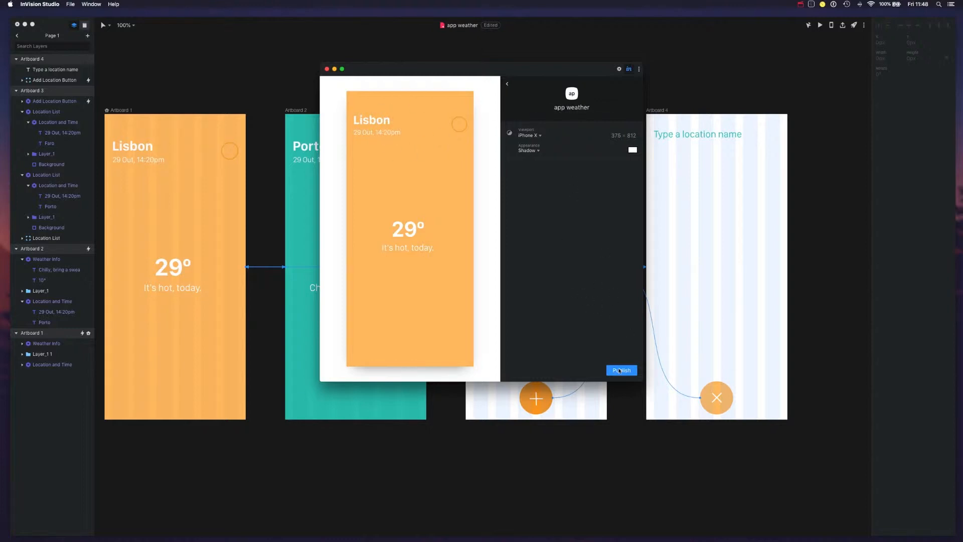
# Publish the weather prototype to InVision cloud, copy its share link, and bring up Spotlight
pyautogui.click(621, 370)
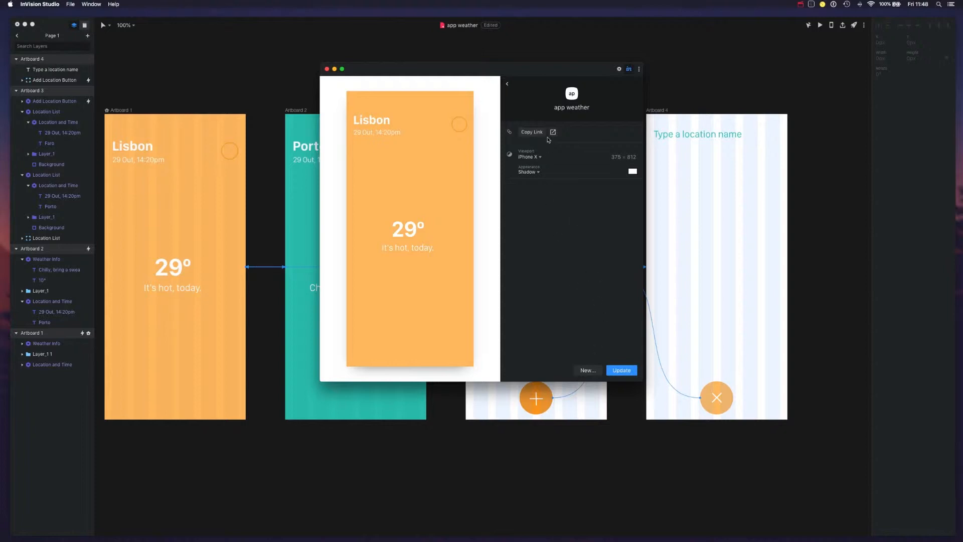
pyautogui.click(552, 132)
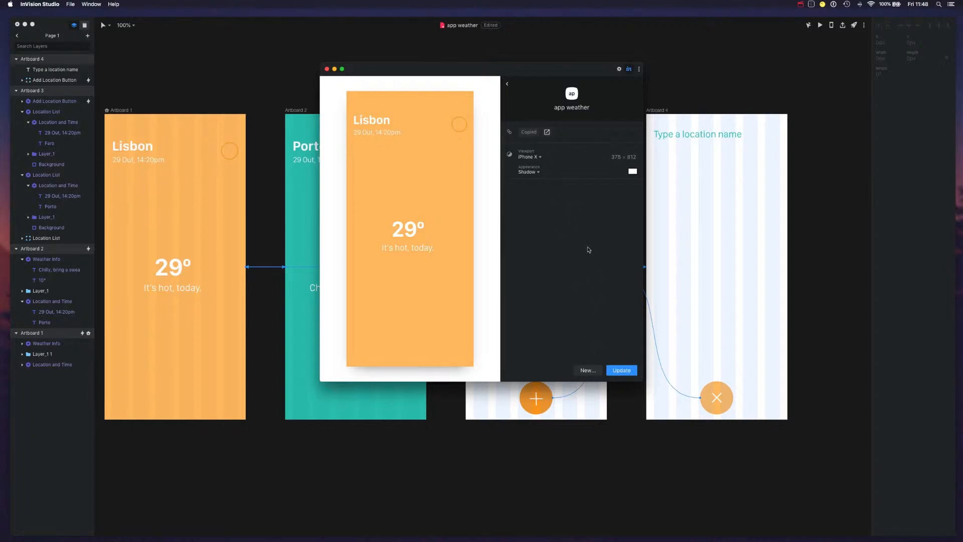
pyautogui.moveTo(700, 255)
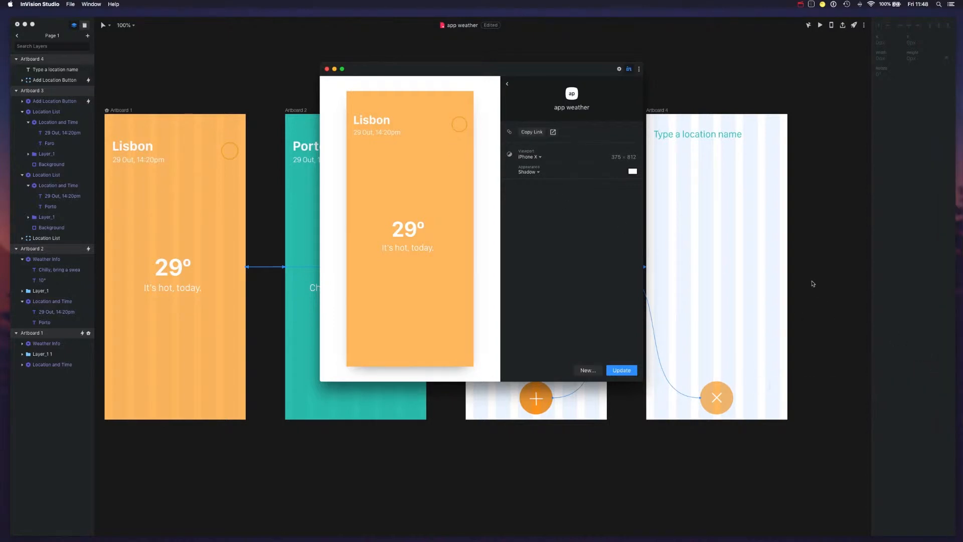
pyautogui.press('cmd+space')
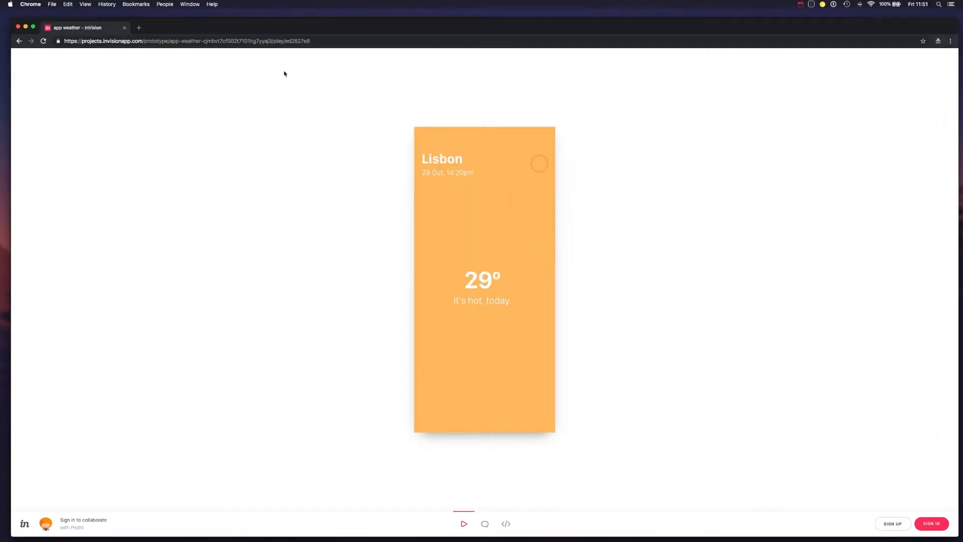
pyautogui.moveTo(310, 93)
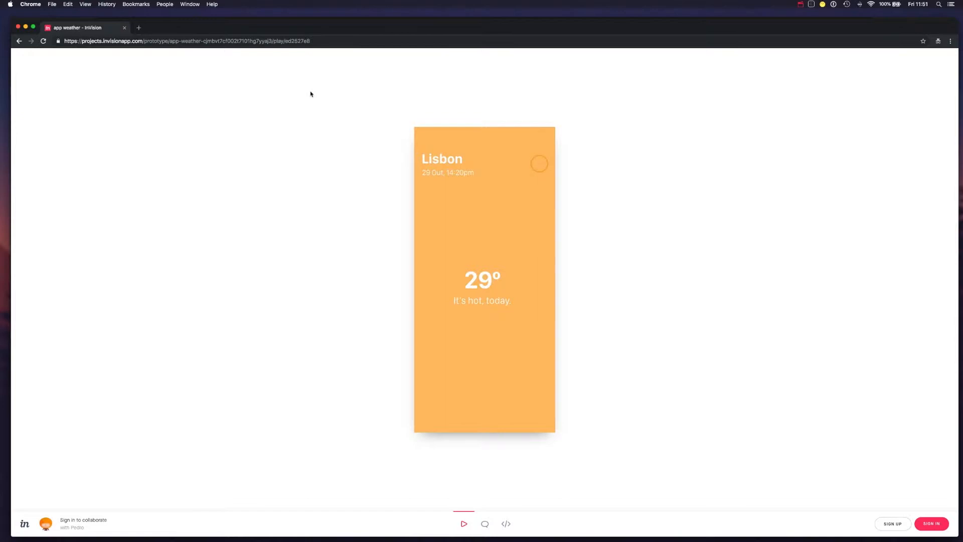
pyautogui.moveTo(565, 192)
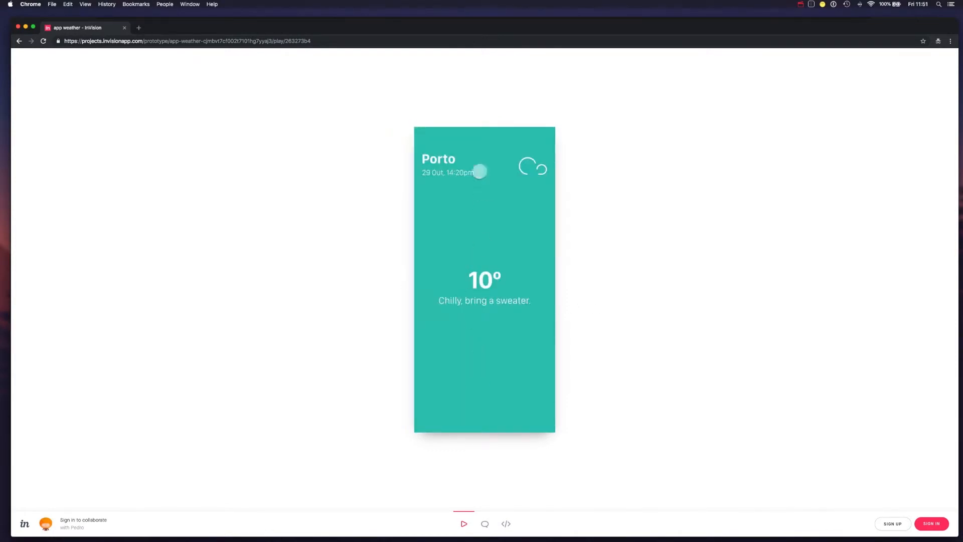
# Step from Porto through Lisbon, saved locations and add-location, then enable comment and inspect modes
pyautogui.click(484, 172)
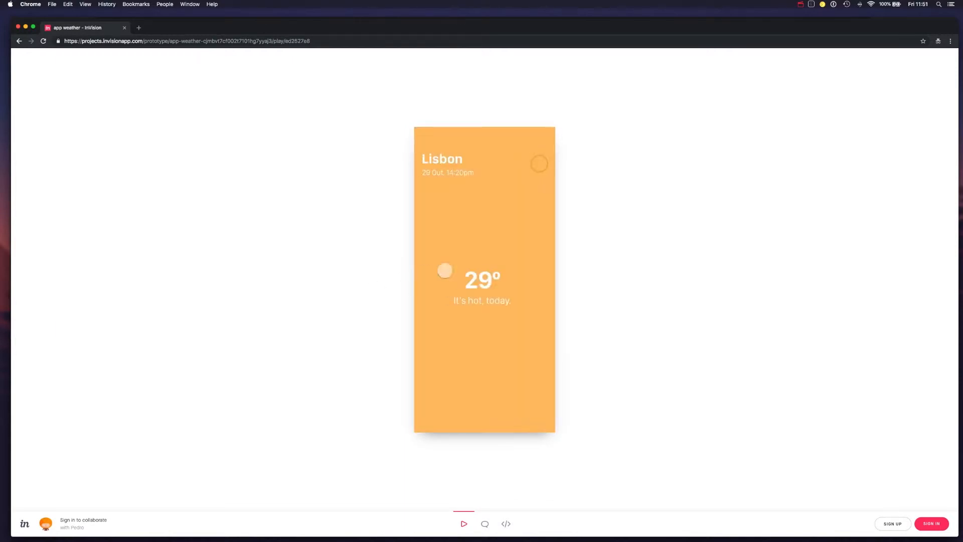
pyautogui.click(484, 279)
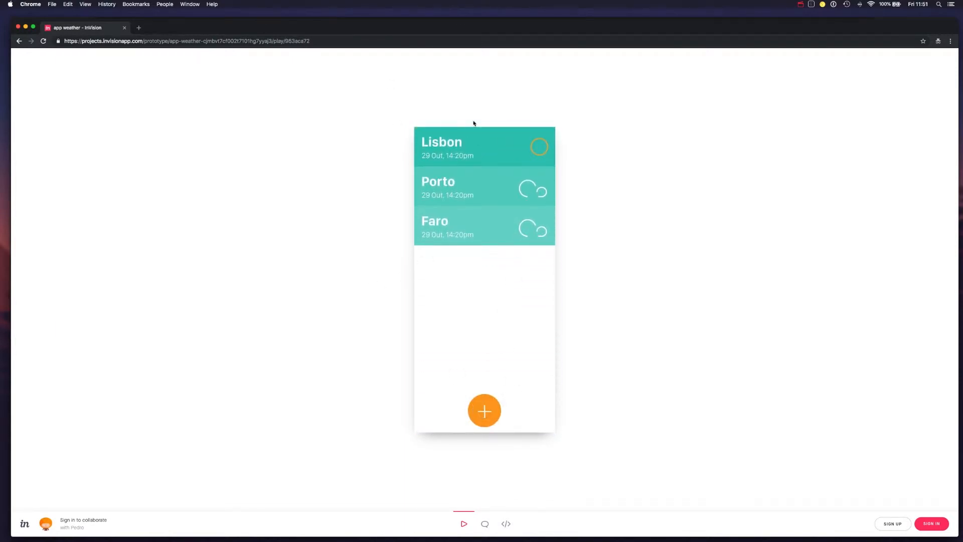
pyautogui.click(484, 410)
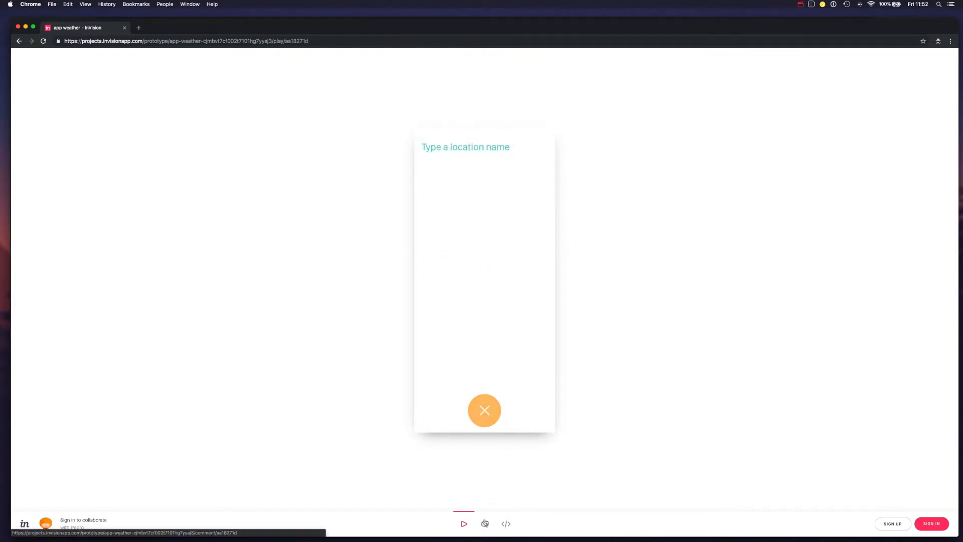
pyautogui.moveTo(487, 523)
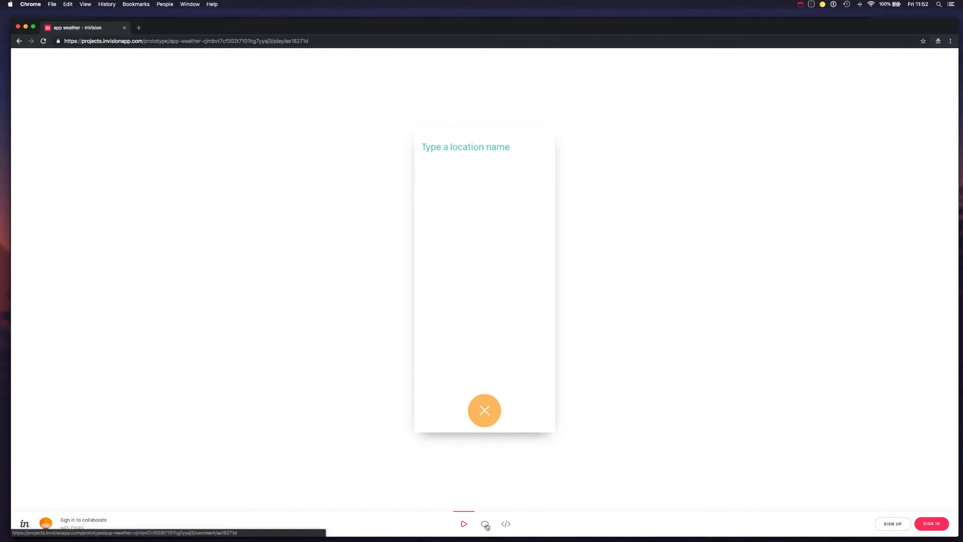
pyautogui.click(485, 524)
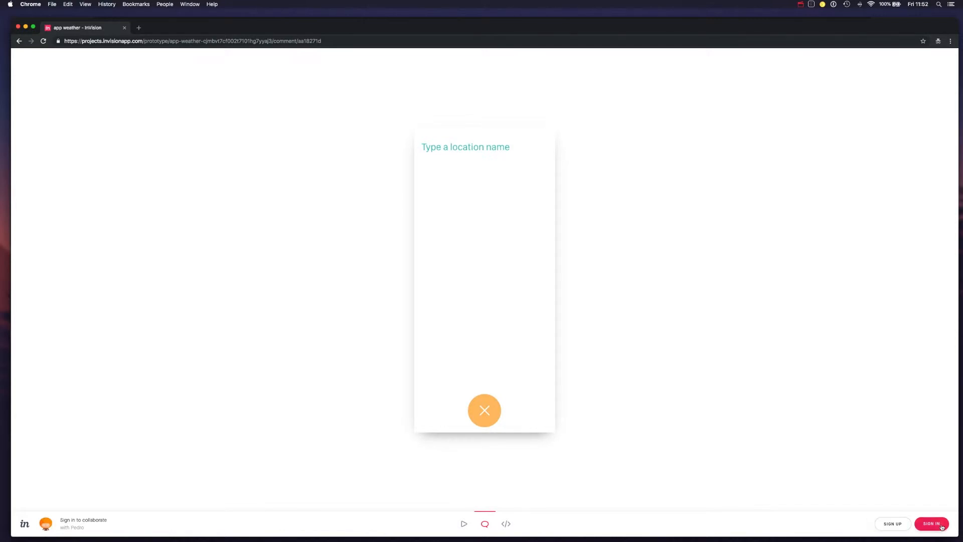
pyautogui.click(506, 524)
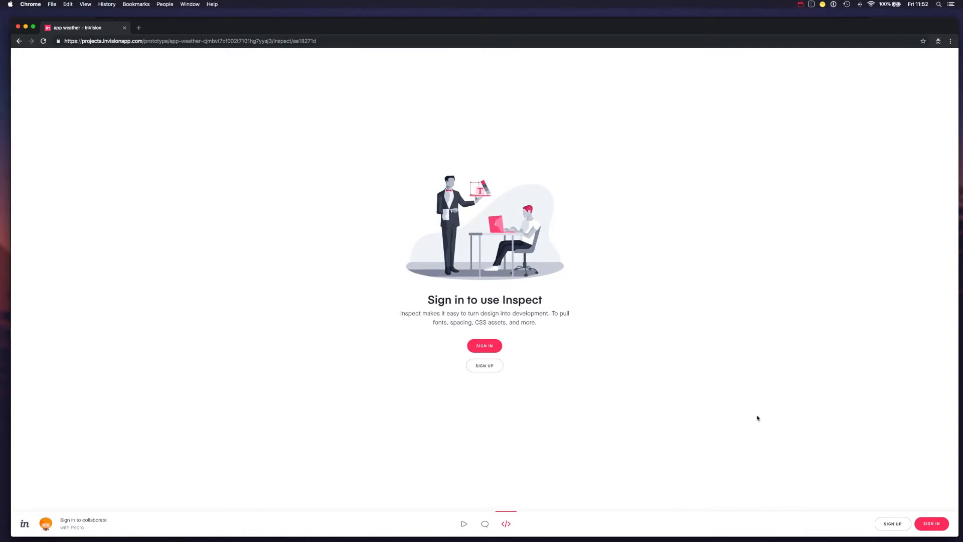
pyautogui.moveTo(802, 419)
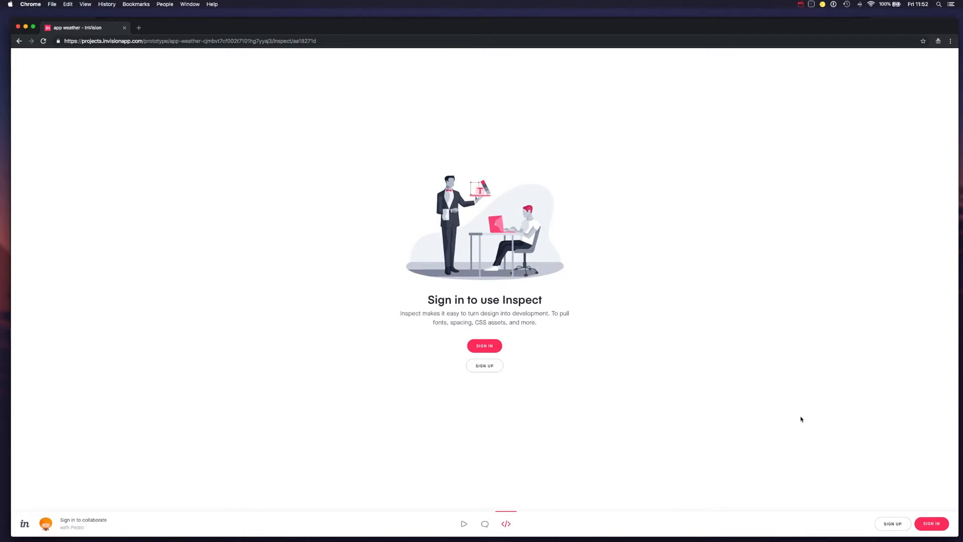
pyautogui.moveTo(723, 392)
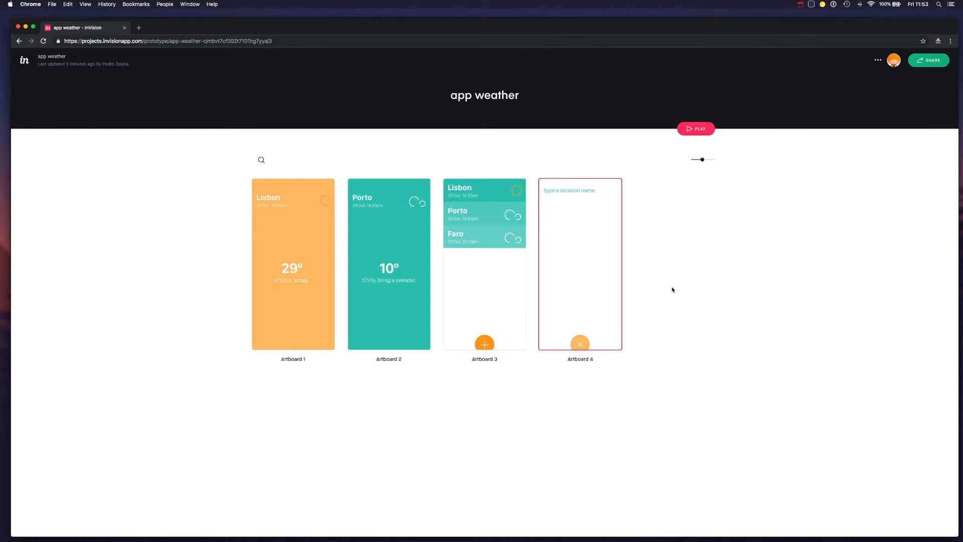
pyautogui.moveTo(678, 256)
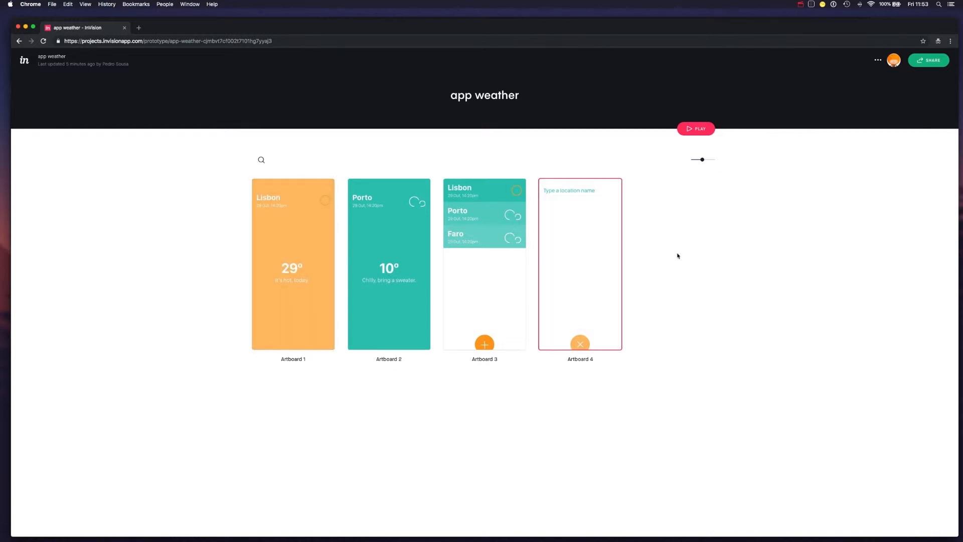
pyautogui.moveTo(667, 249)
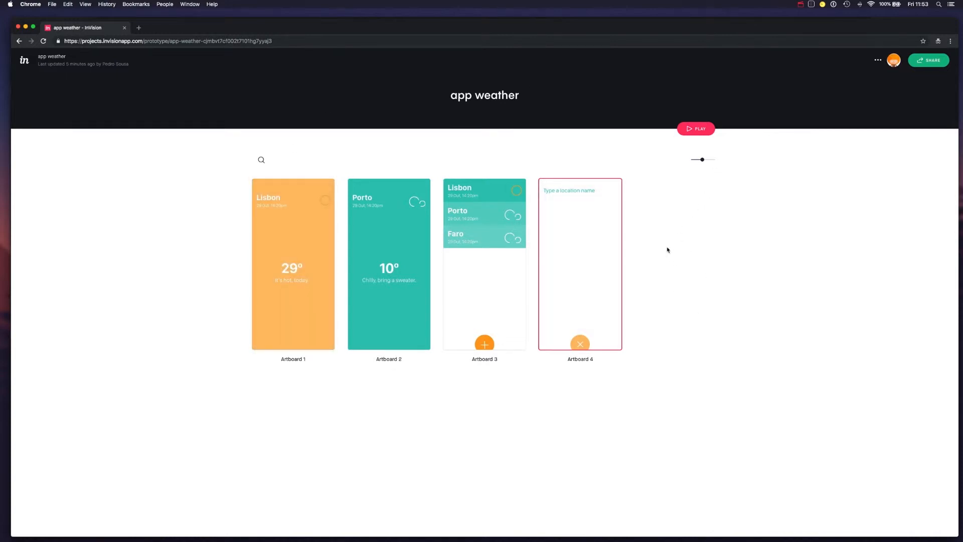
pyautogui.moveTo(688, 246)
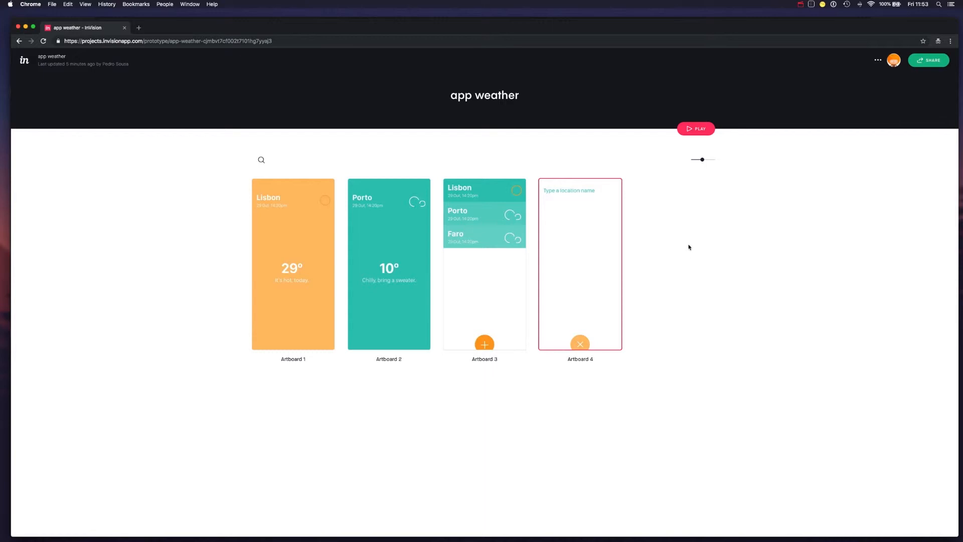
pyautogui.moveTo(381, 161)
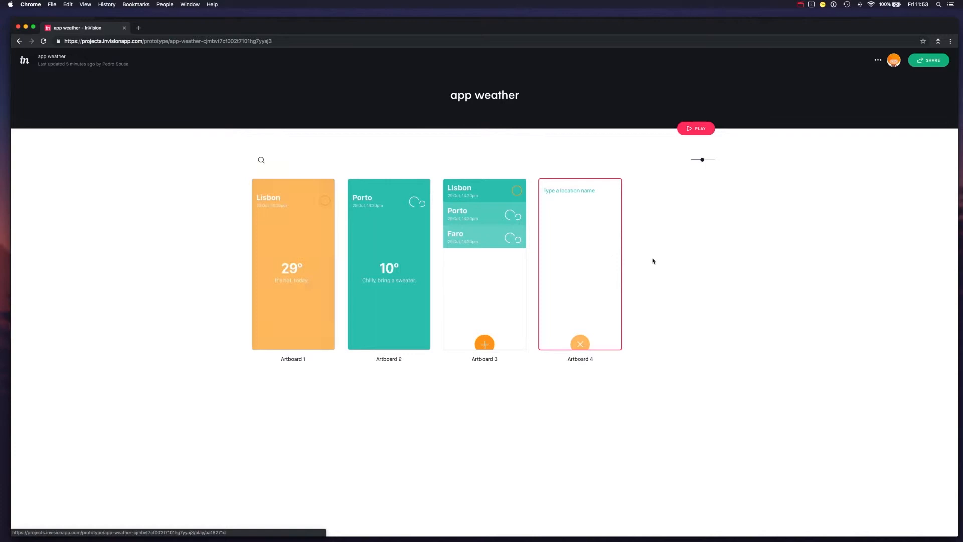
pyautogui.moveTo(837, 123)
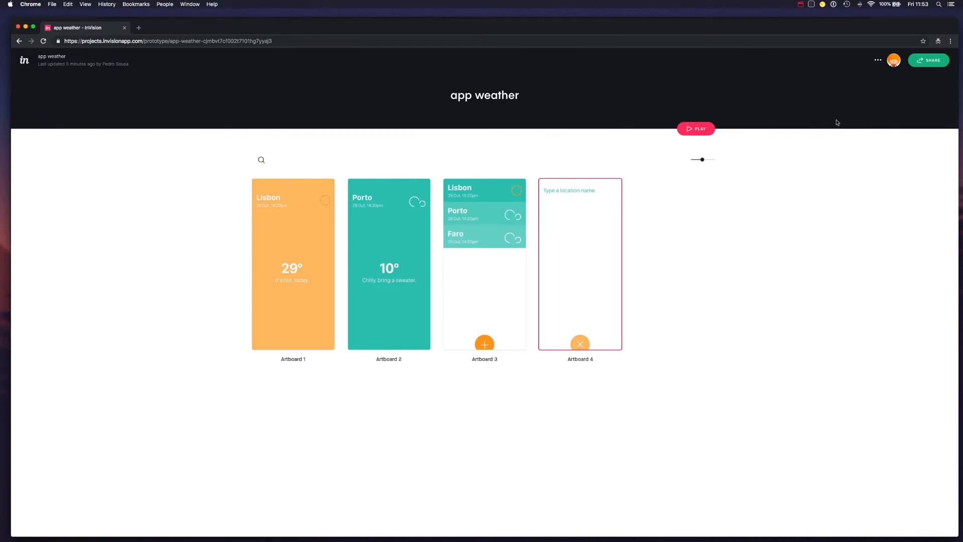
pyautogui.click(878, 60)
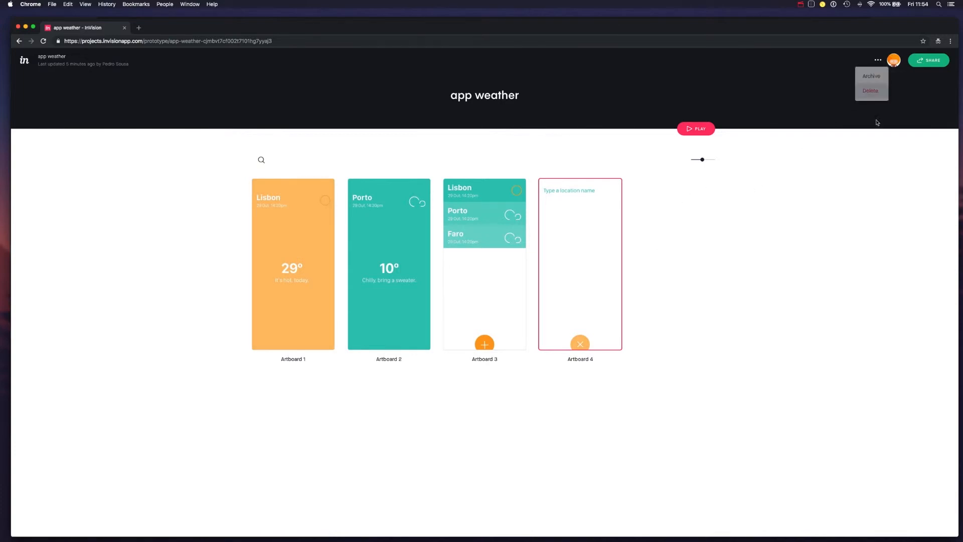
pyautogui.click(772, 172)
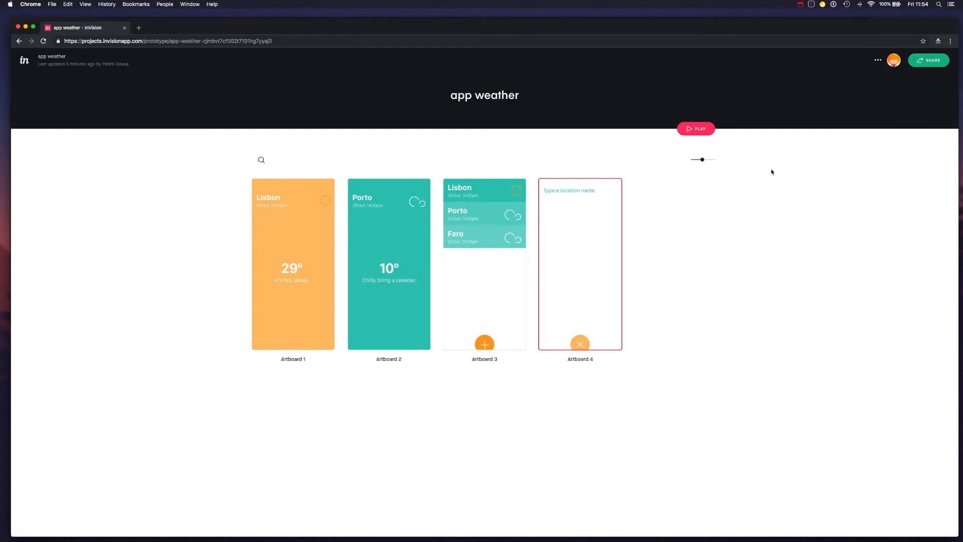
pyautogui.moveTo(645, 186)
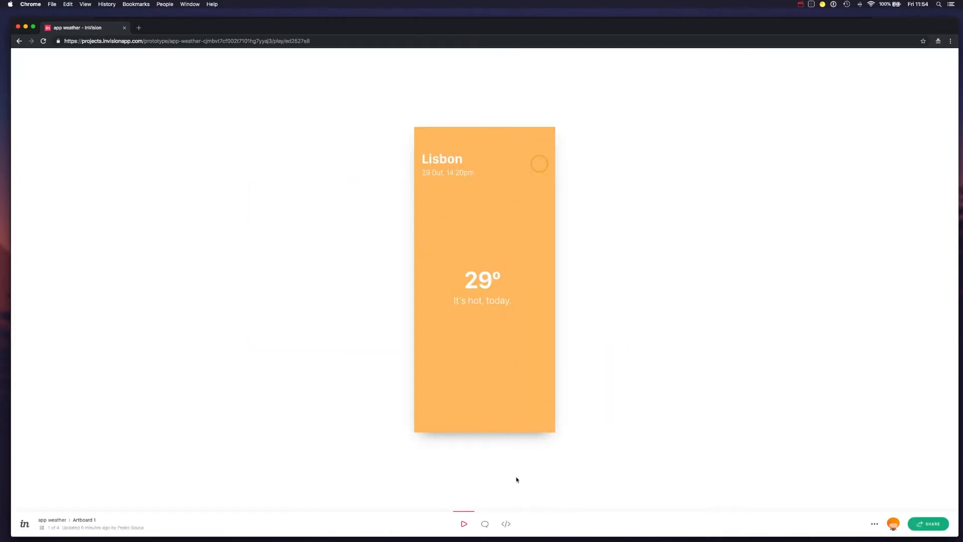
# Switch Artboard 1's Lisbon preview through comment mode into Inspect to show its specs and colours
pyautogui.click(485, 524)
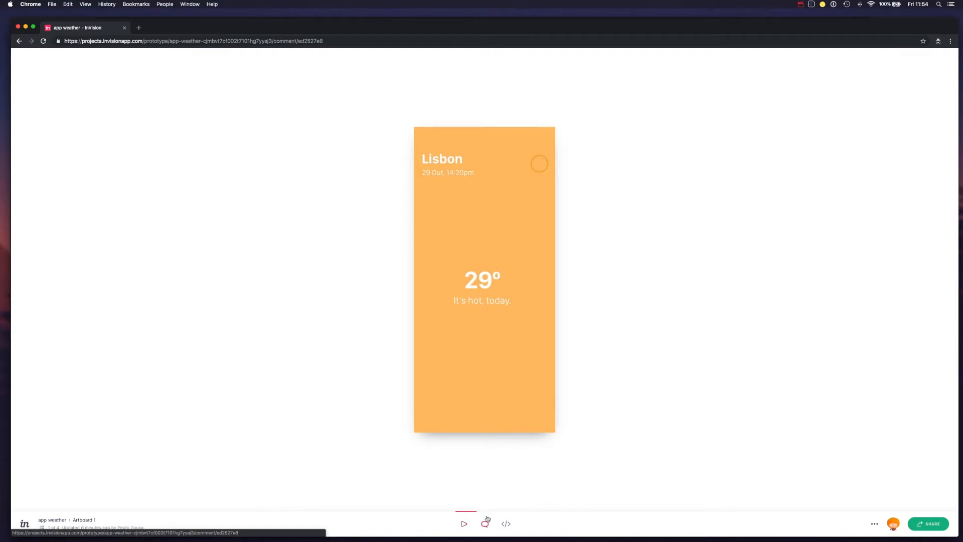
pyautogui.click(506, 524)
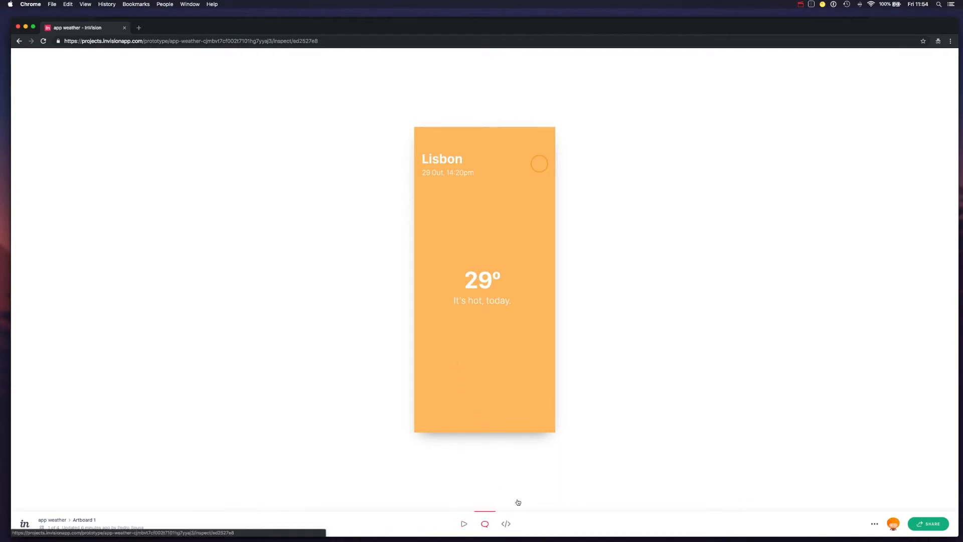
pyautogui.click(506, 524)
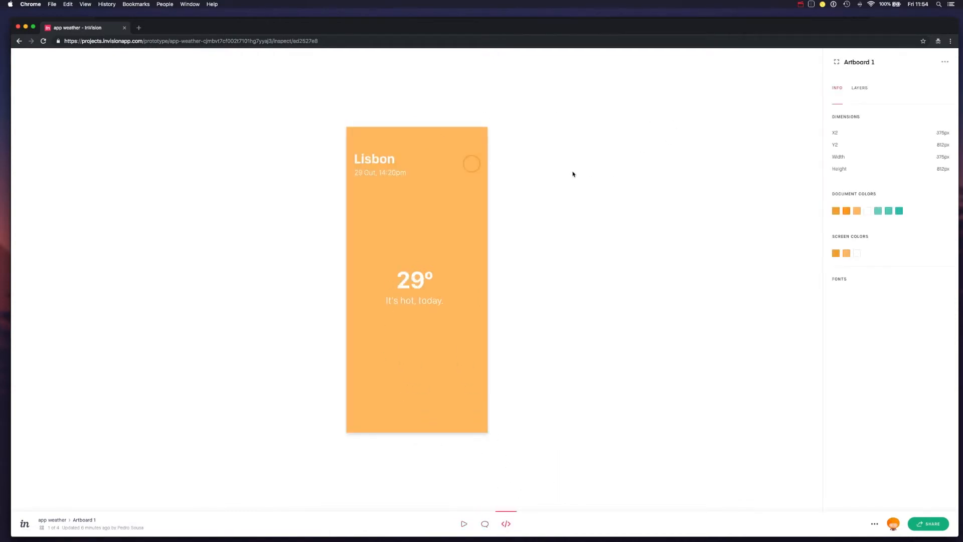
# Inspect the Lisbon title, the 'It's hot, today.' caption, and the circle beside Lisbon
pyautogui.click(373, 158)
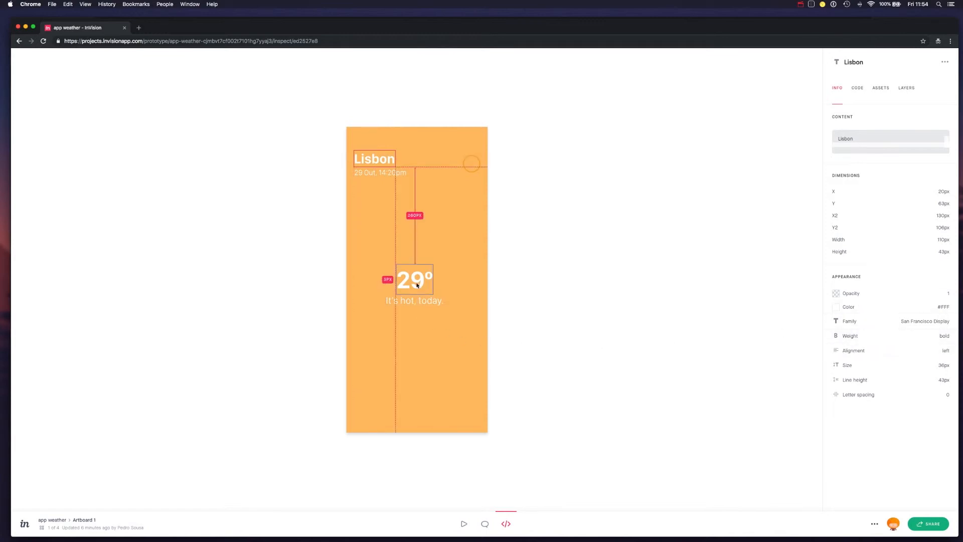
pyautogui.click(414, 300)
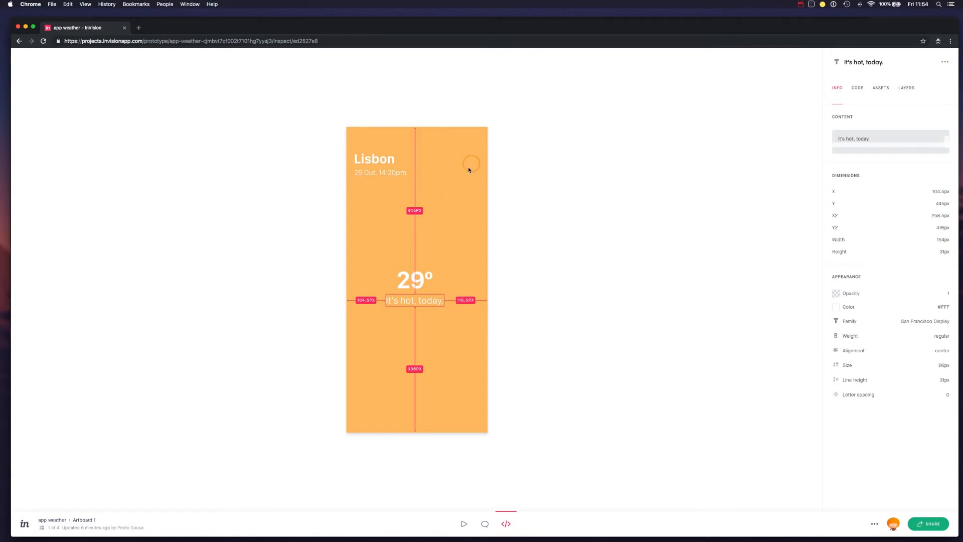
pyautogui.click(471, 163)
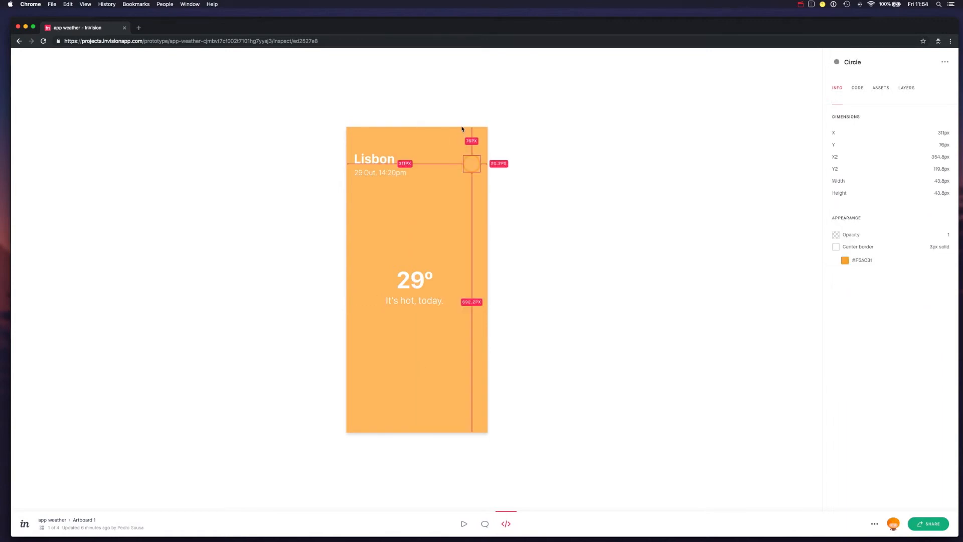
pyautogui.moveTo(432, 131)
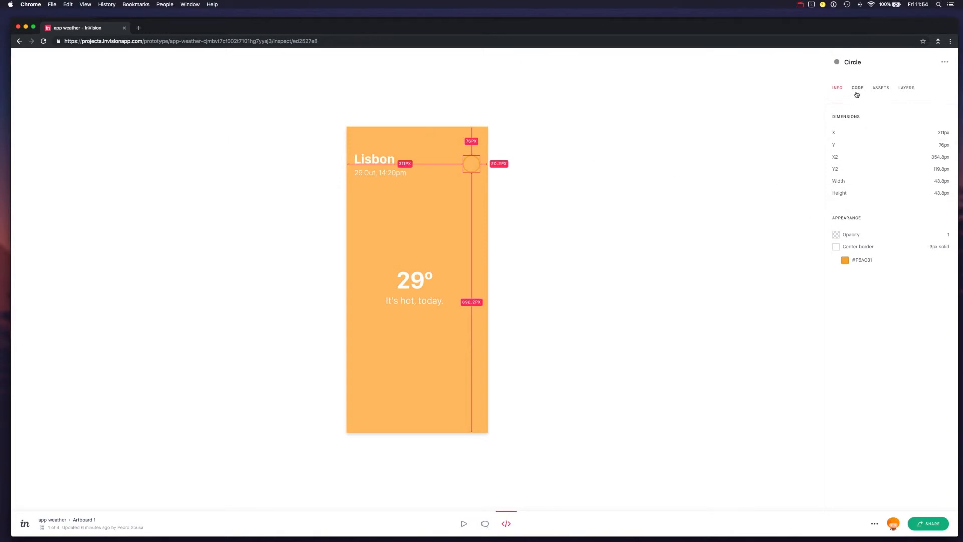
# View the circle's CSS code, PNG export asset and layer structure, then return to its specs
pyautogui.click(857, 87)
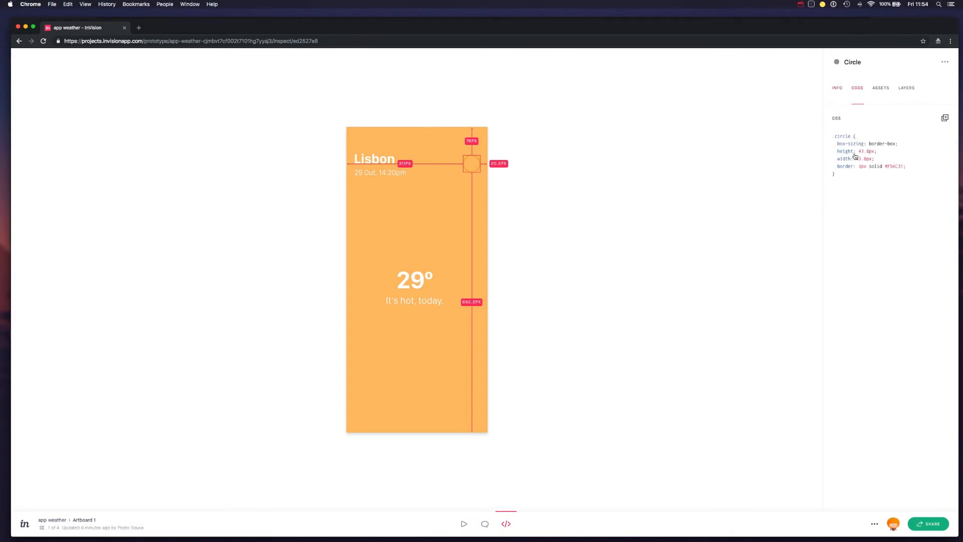
pyautogui.click(880, 87)
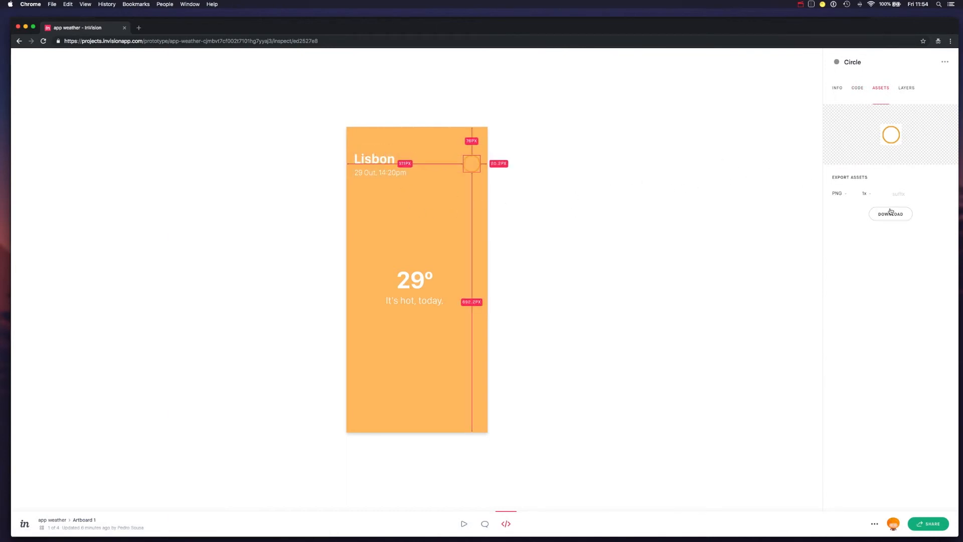
pyautogui.click(906, 87)
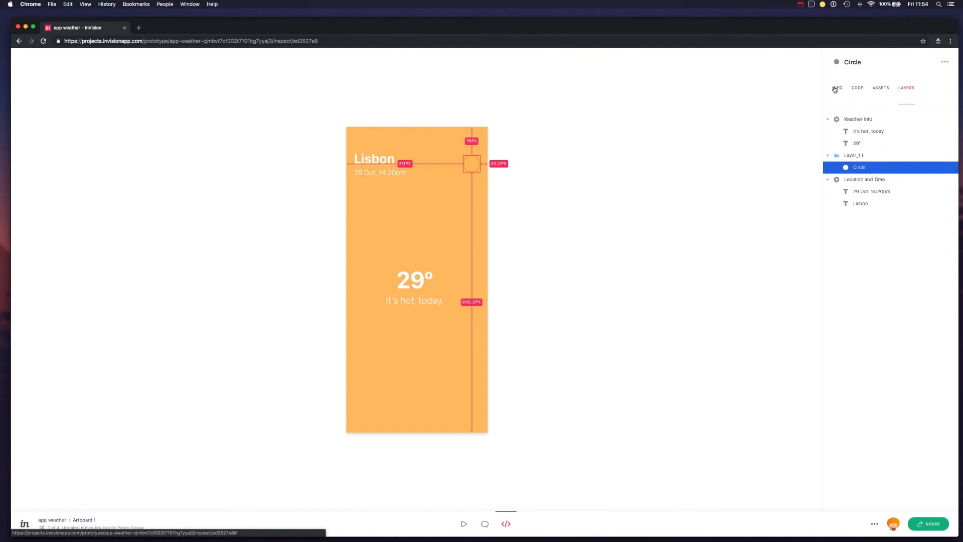
pyautogui.click(837, 88)
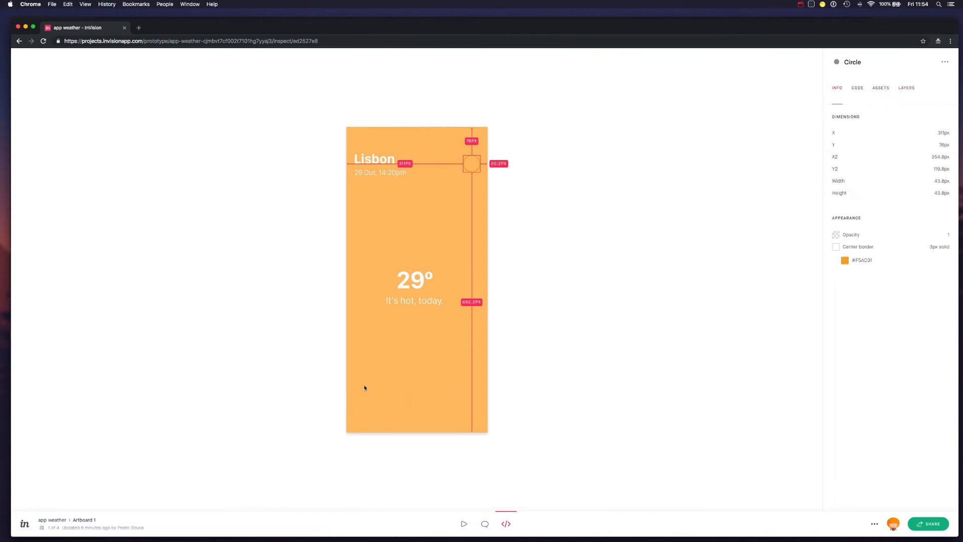
pyautogui.moveTo(79, 478)
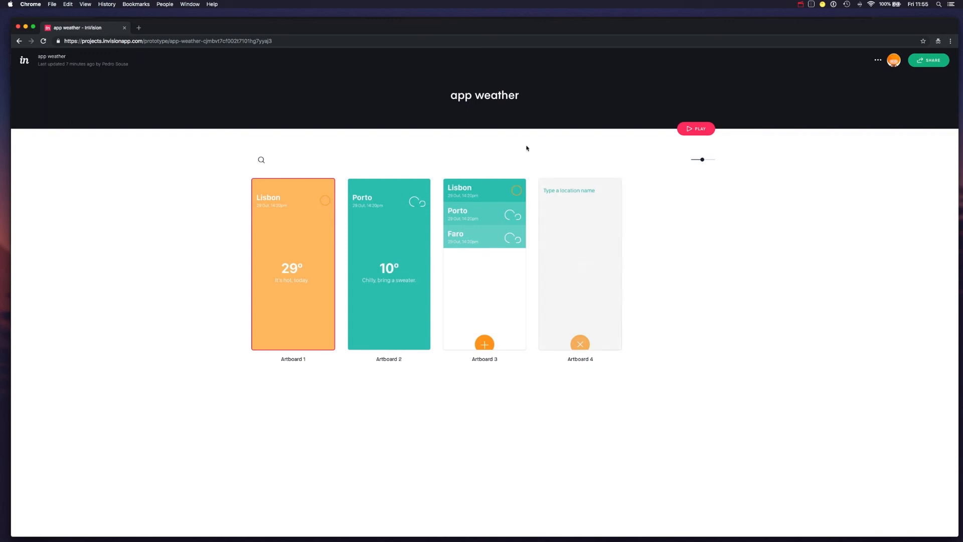
pyautogui.moveTo(485, 283)
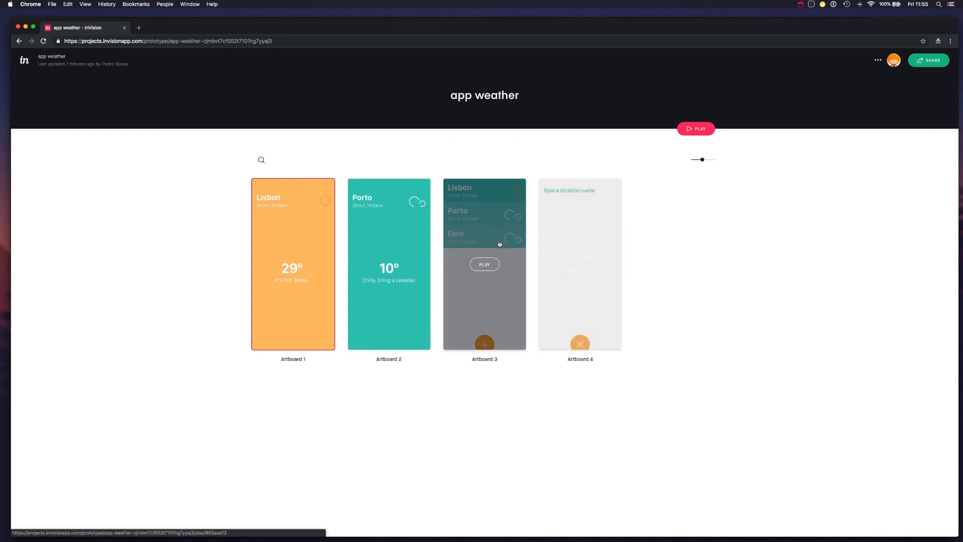
# Play Artboard 3's city list preview, then go back to the app weather overview
pyautogui.click(485, 265)
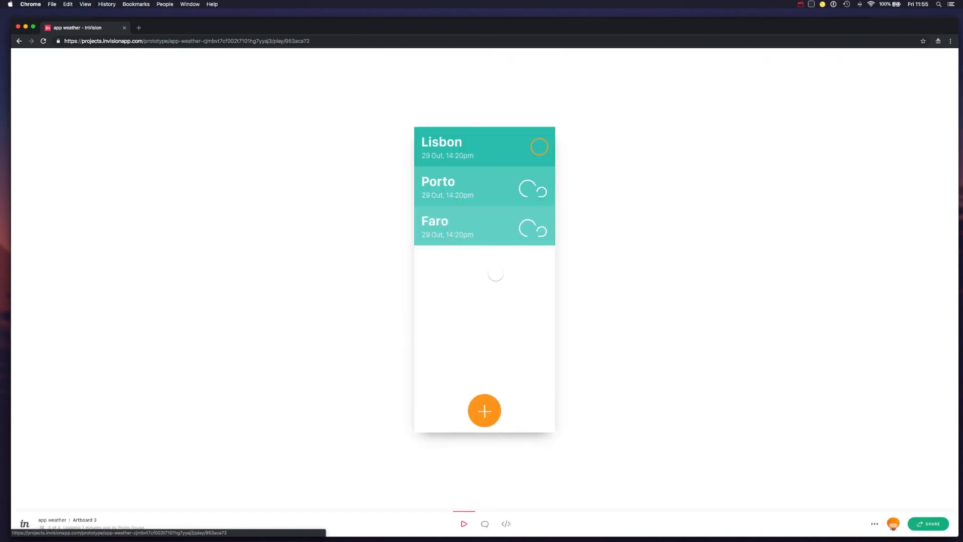
pyautogui.click(485, 410)
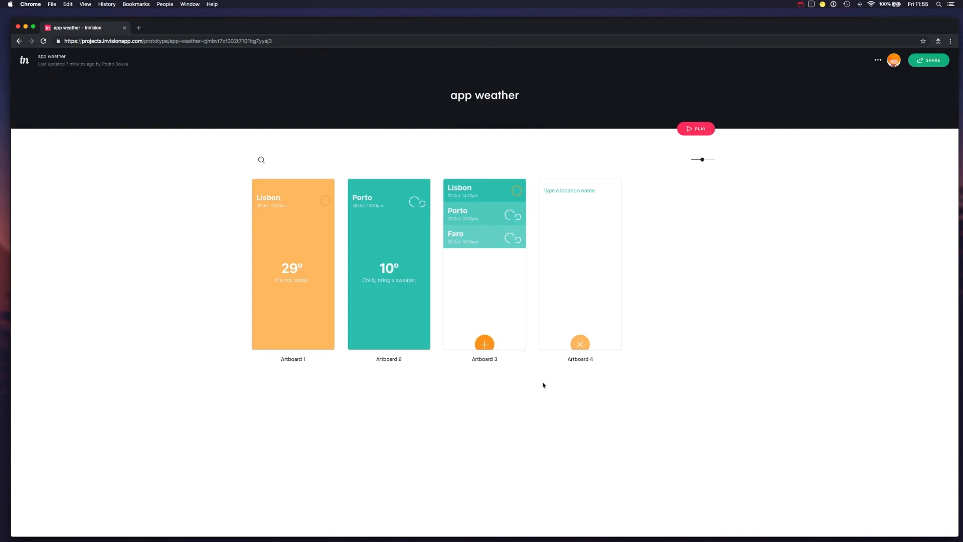
pyautogui.moveTo(712, 347)
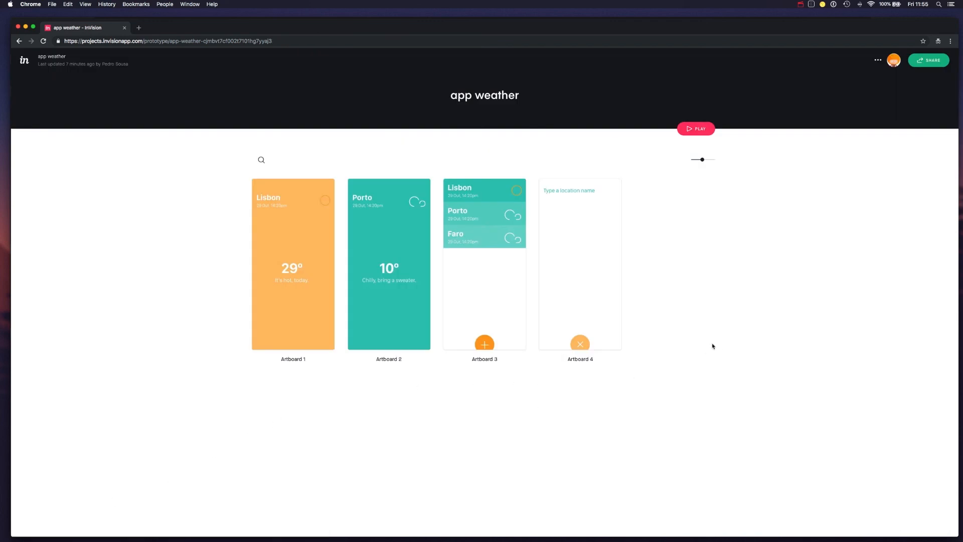